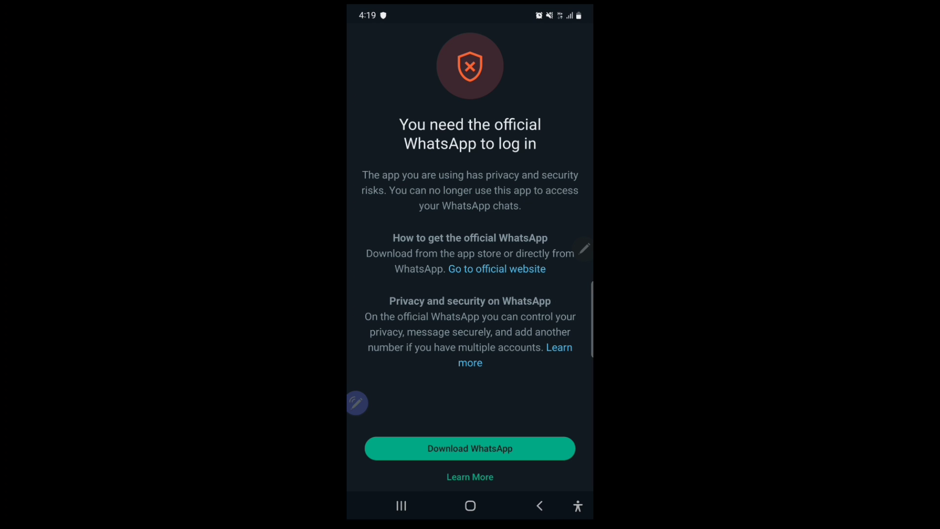
mouse_move(410, 140)
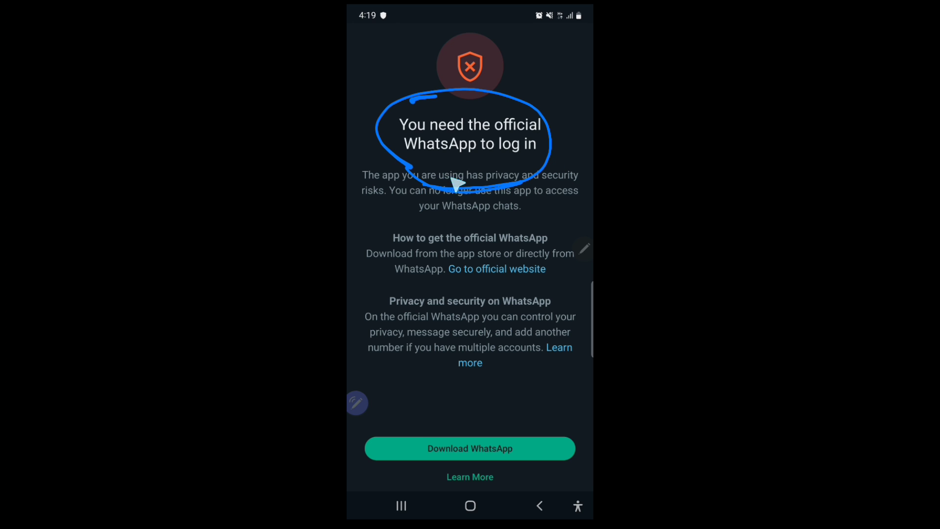
mouse_move(473, 40)
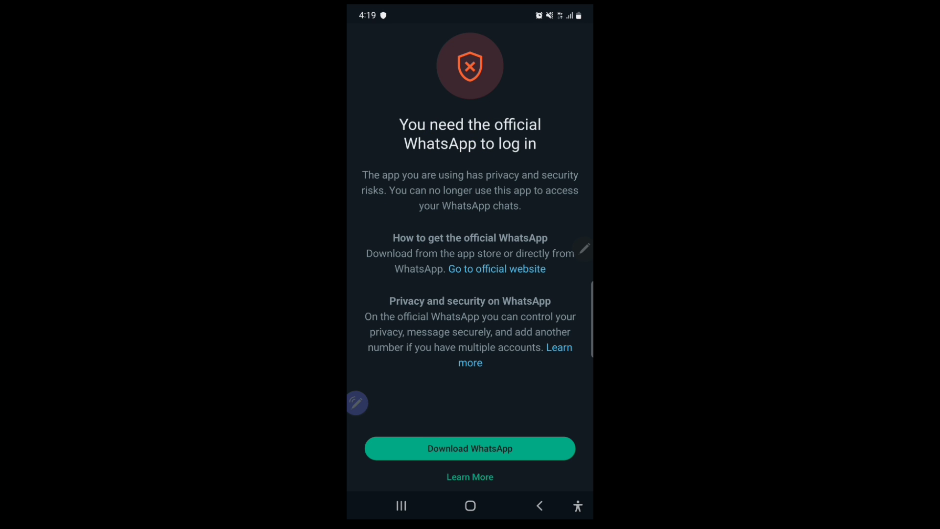
mouse_move(400, 189)
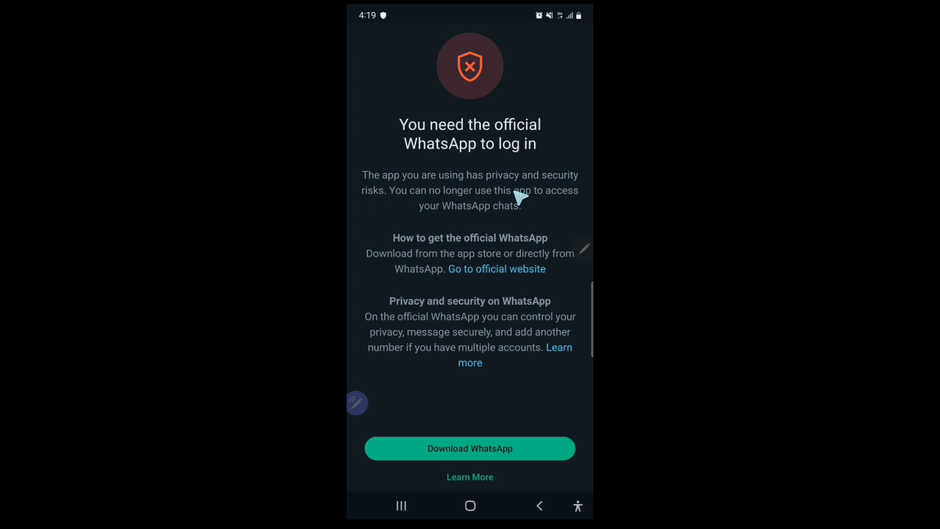
mouse_move(490, 211)
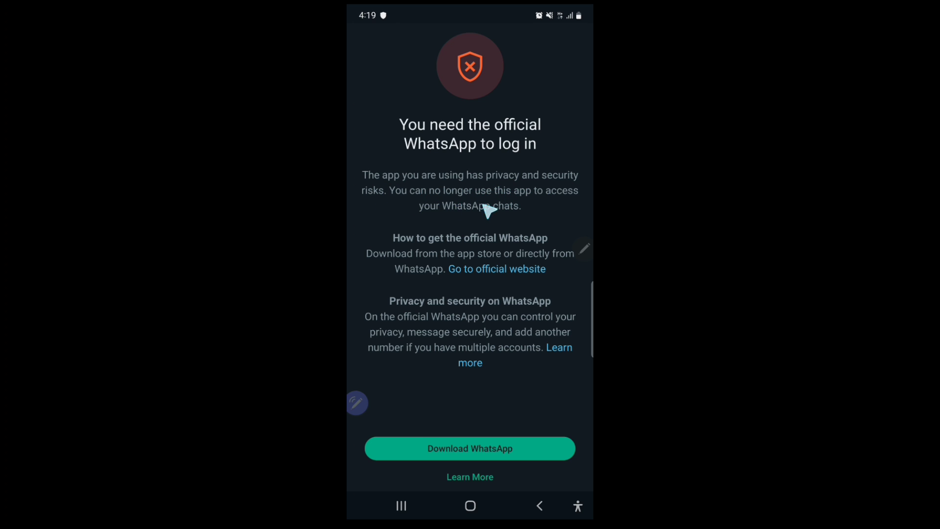
mouse_move(438, 229)
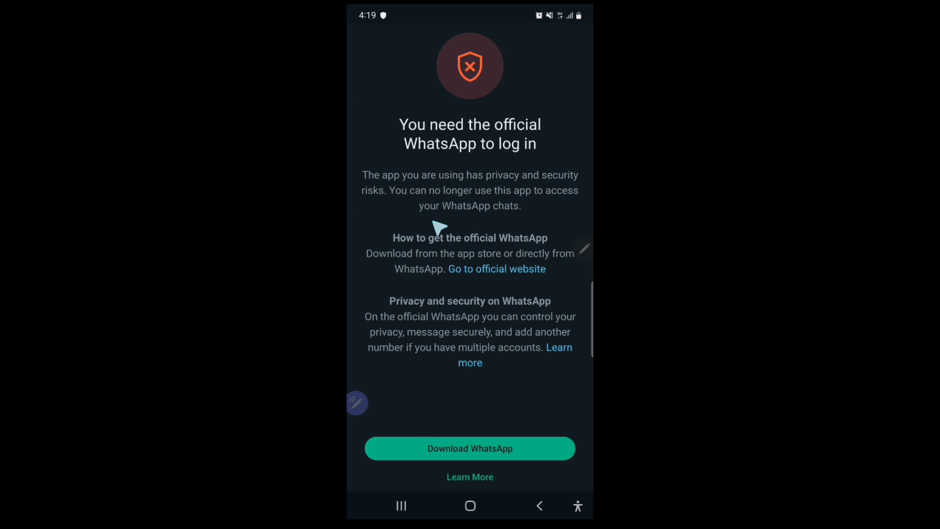
mouse_move(509, 218)
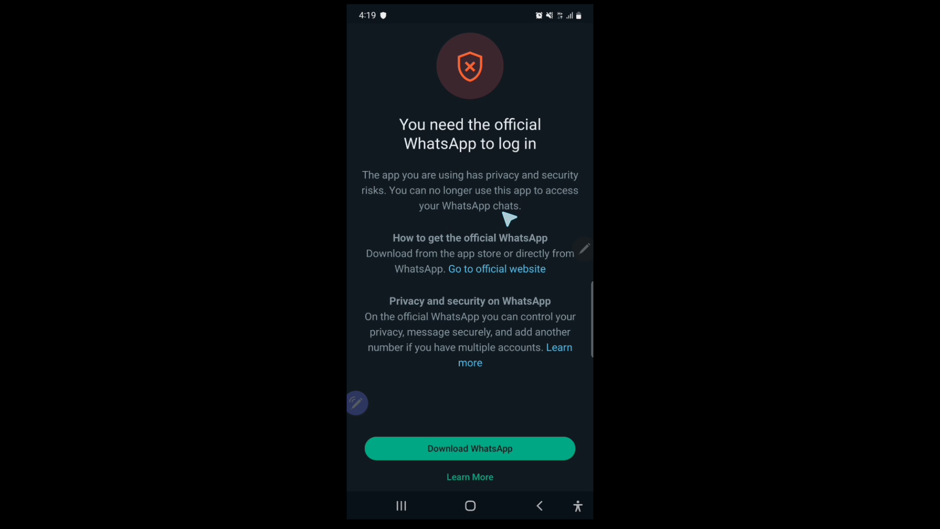
mouse_move(509, 218)
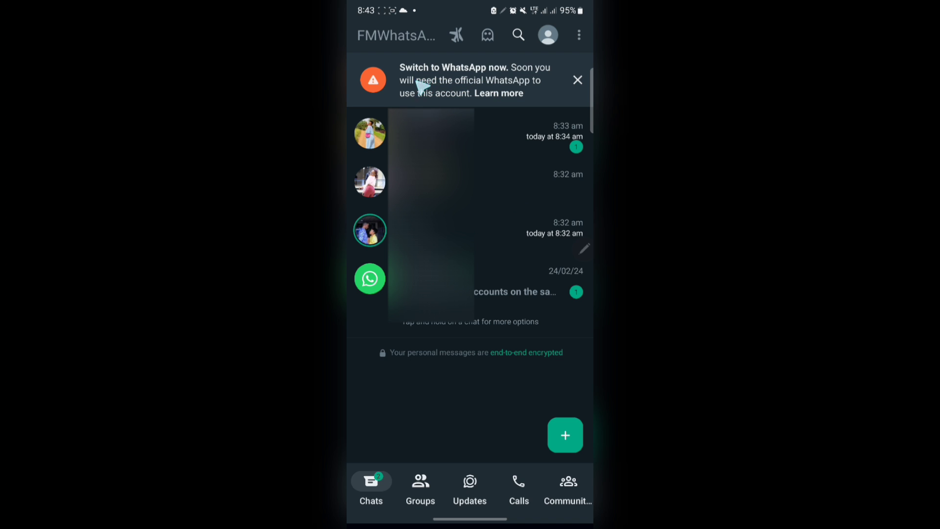
mouse_move(501, 76)
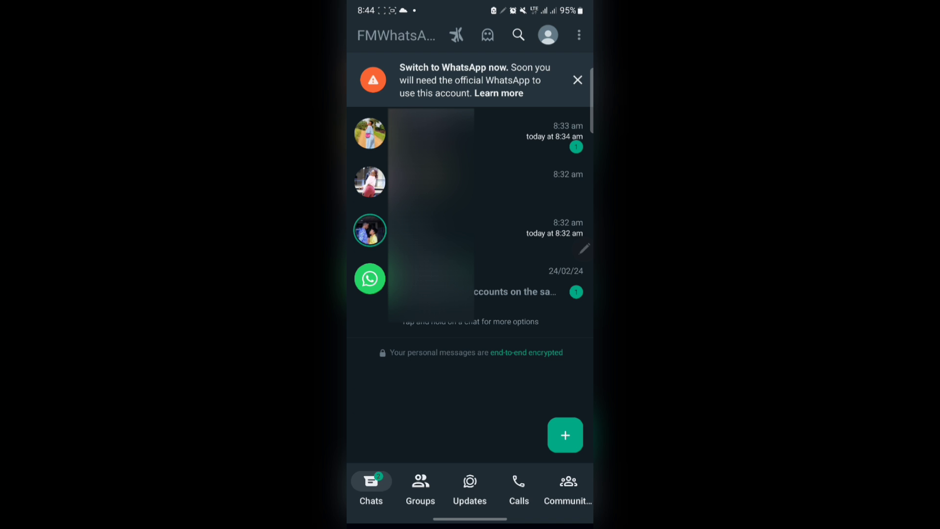
mouse_move(573, 48)
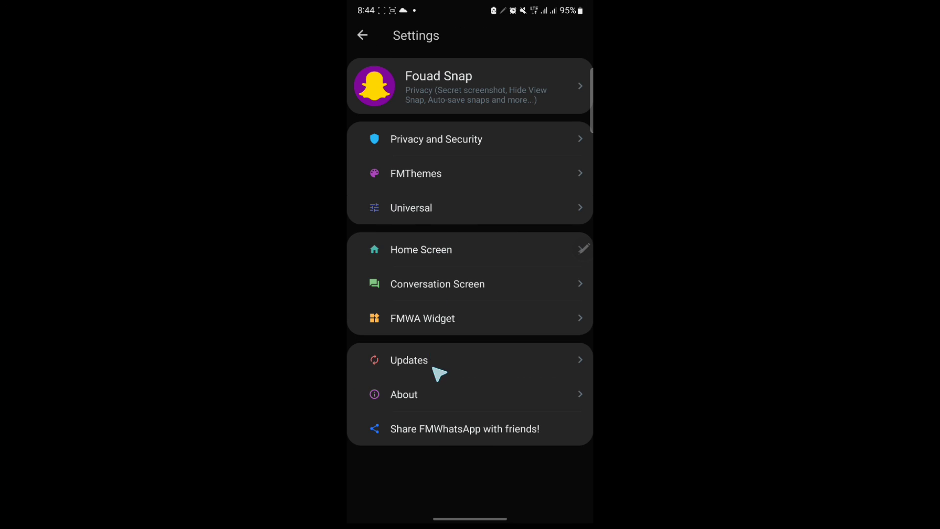
Review the changelog from Updates, including version 9.98 anti-ban improvements, then go back.
click(409, 360)
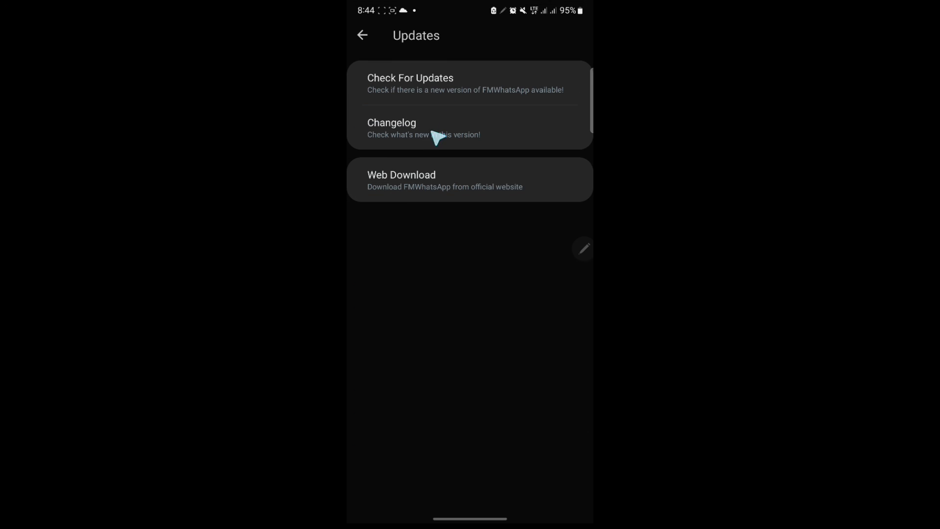
click(421, 128)
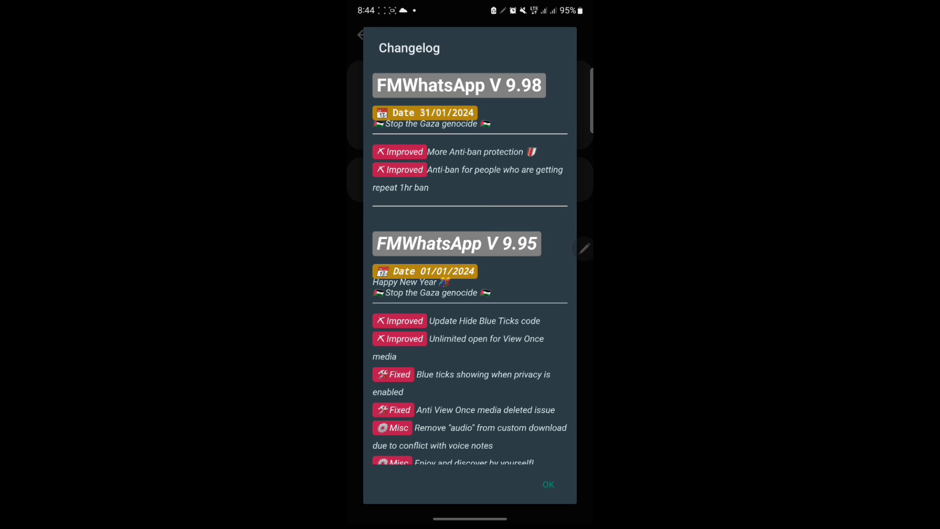
mouse_move(423, 110)
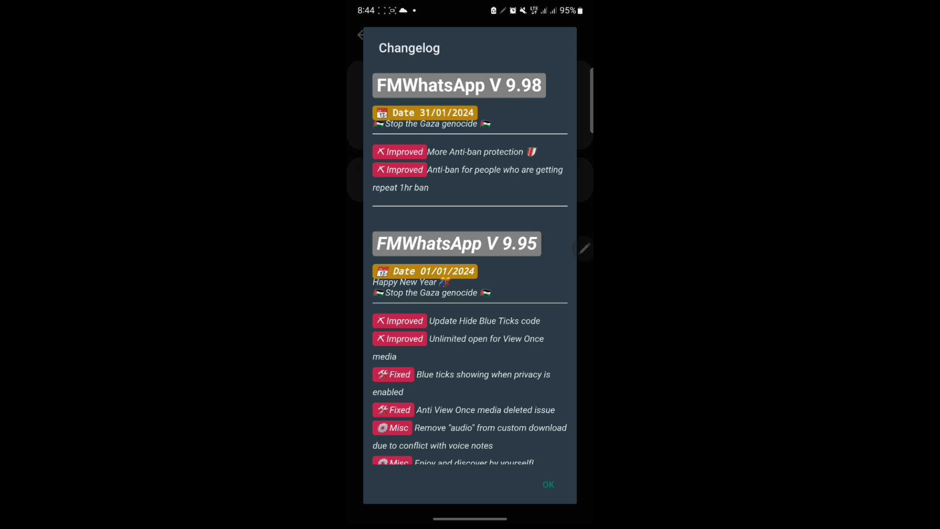
click(547, 483)
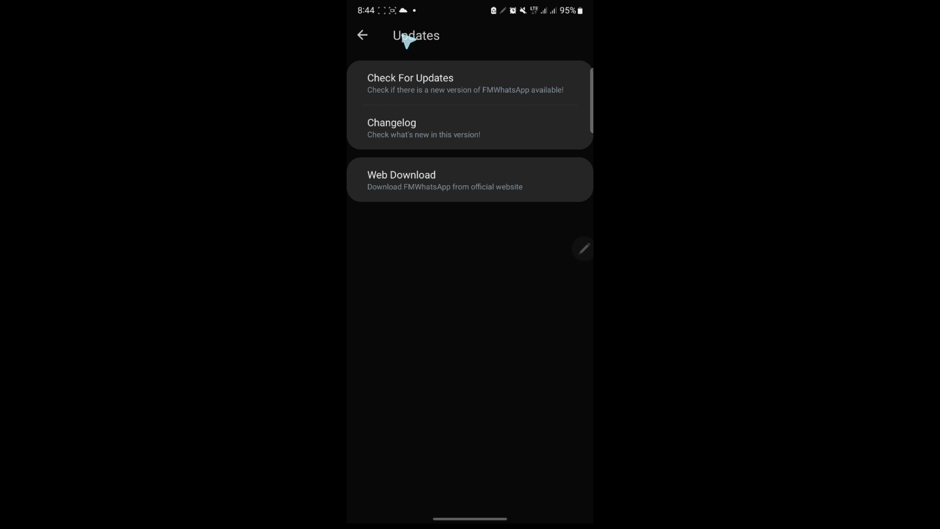
click(362, 35)
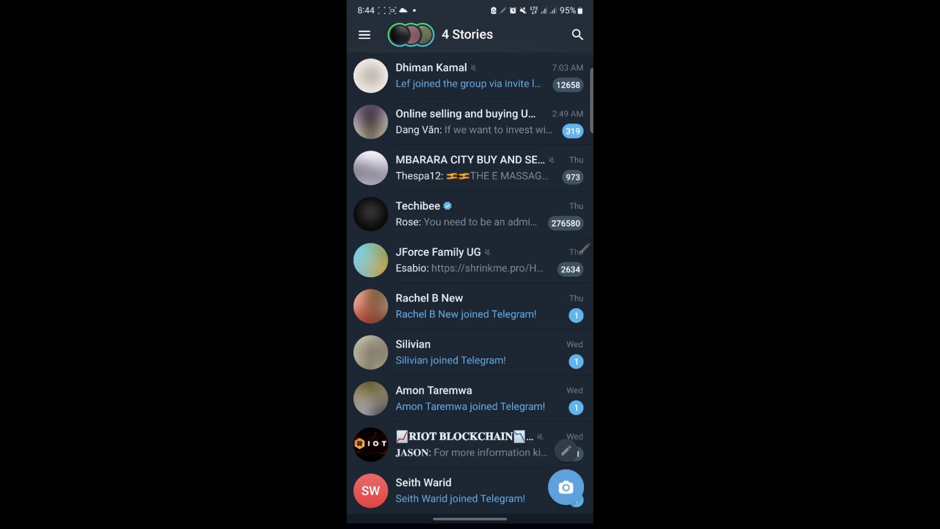
Read the FouadMODS pinned announcement on WhatsApp bans through its backup advice and sign-off.
scroll(down, 3)
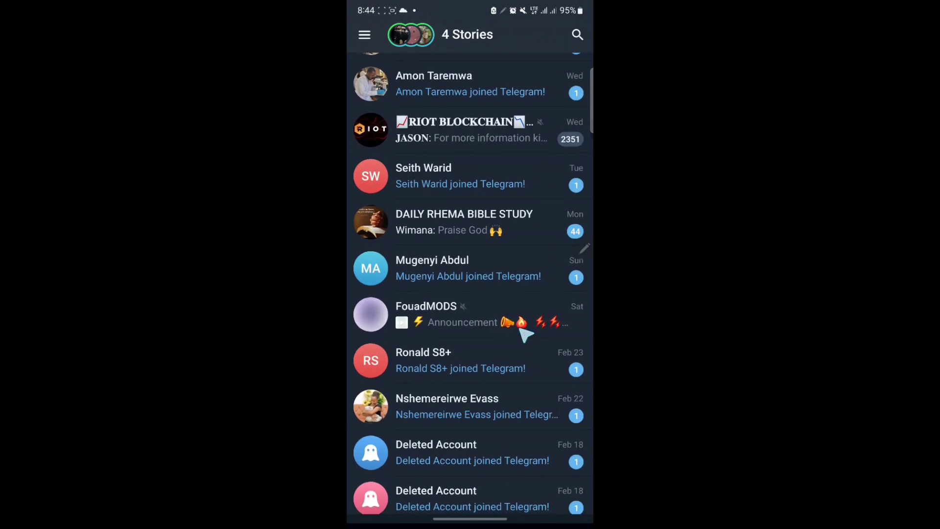
click(426, 313)
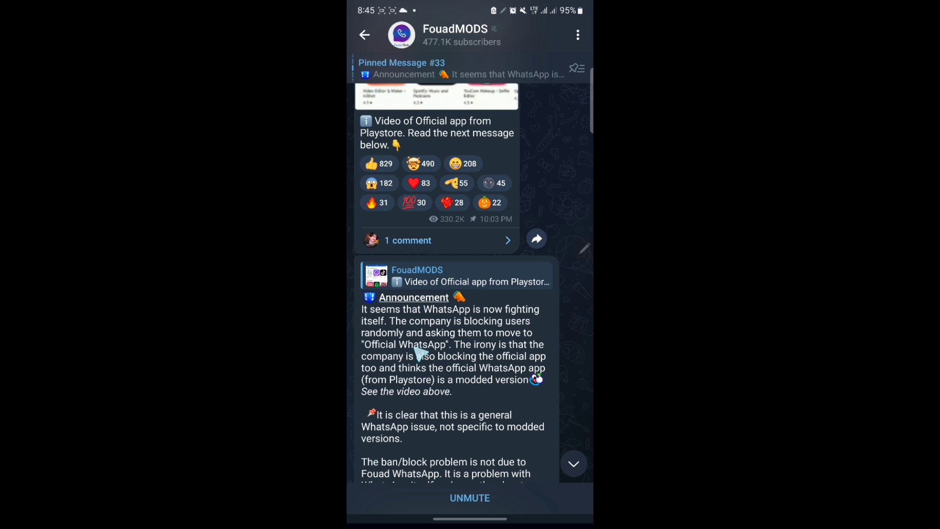
mouse_move(429, 373)
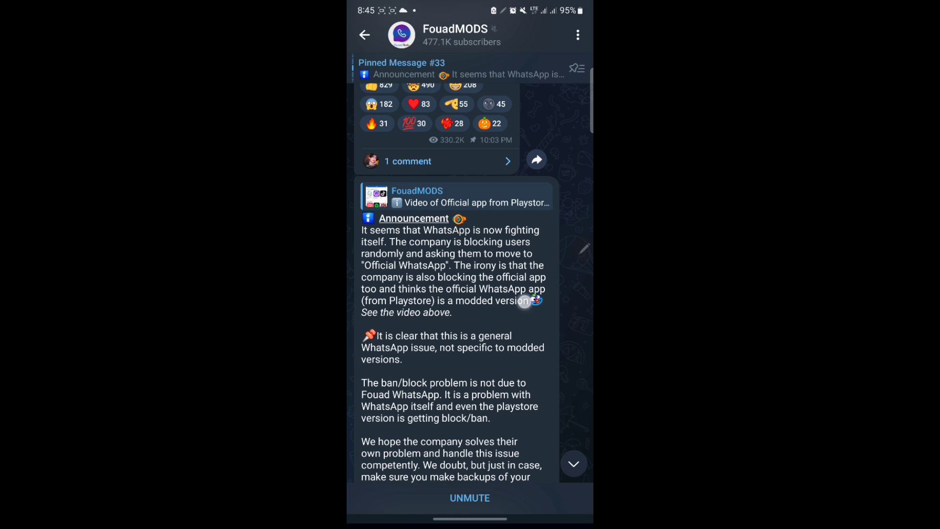
scroll(down, 3)
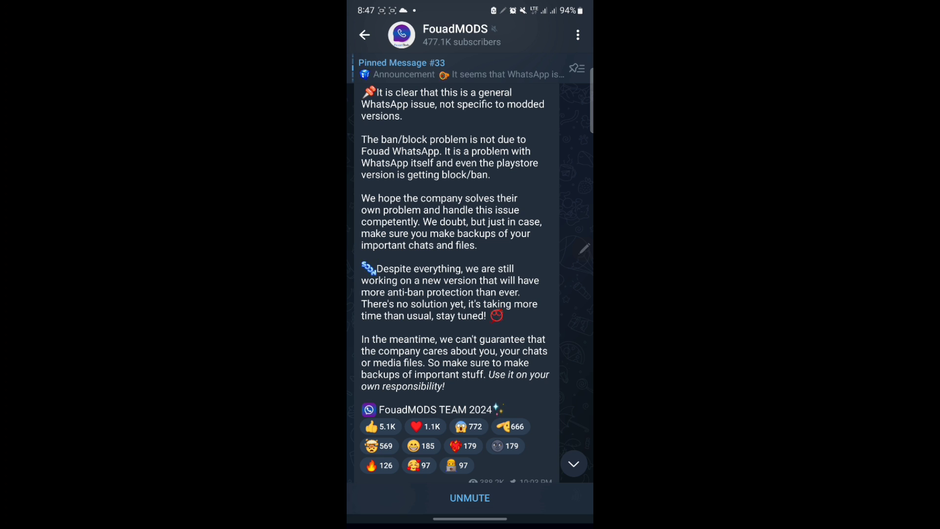
Scroll down the FouadMODS channel to the February 24 posts.
scroll(down, 3)
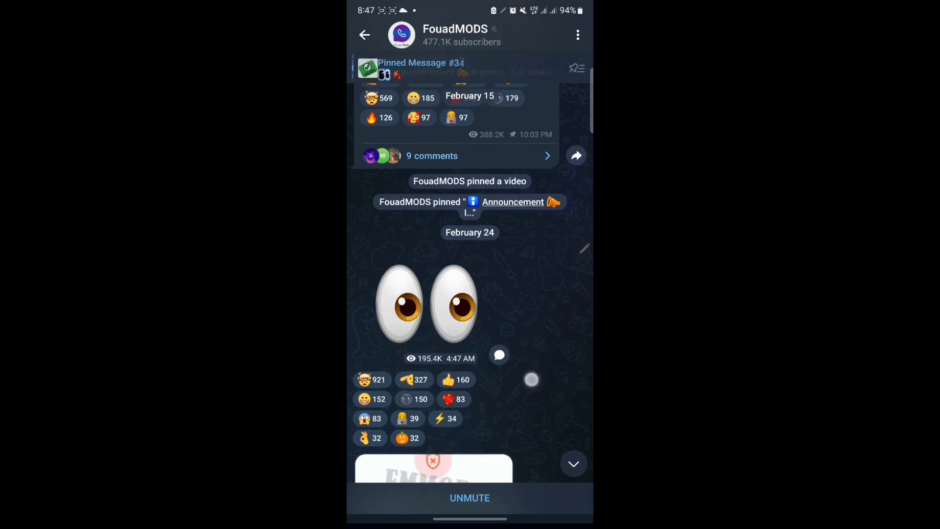
scroll(down, 3)
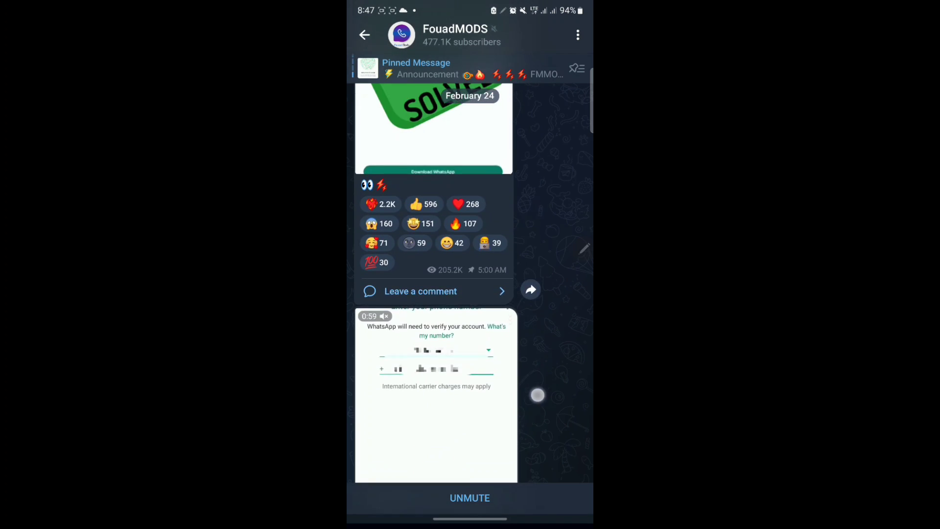
scroll(down, 3)
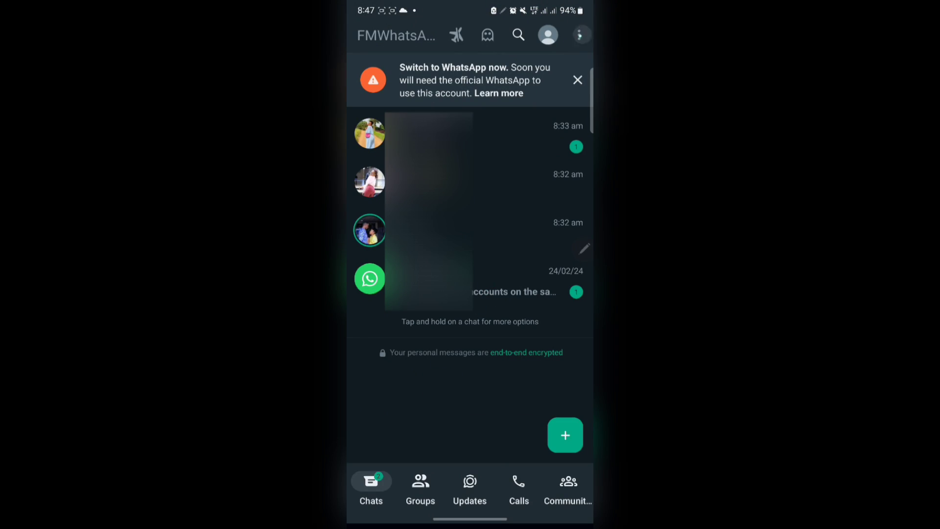
Bring up the FMWhatsApp settings page with account, chats and storage options.
click(546, 34)
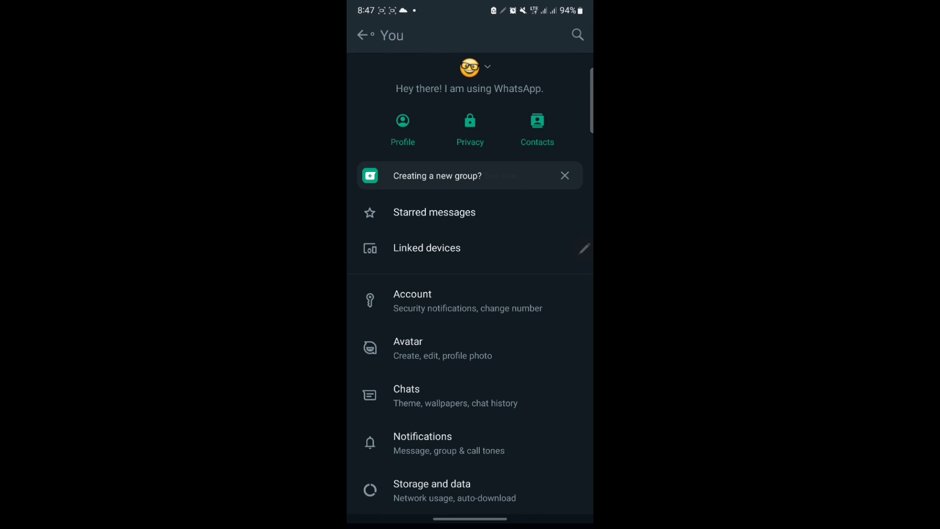
click(364, 34)
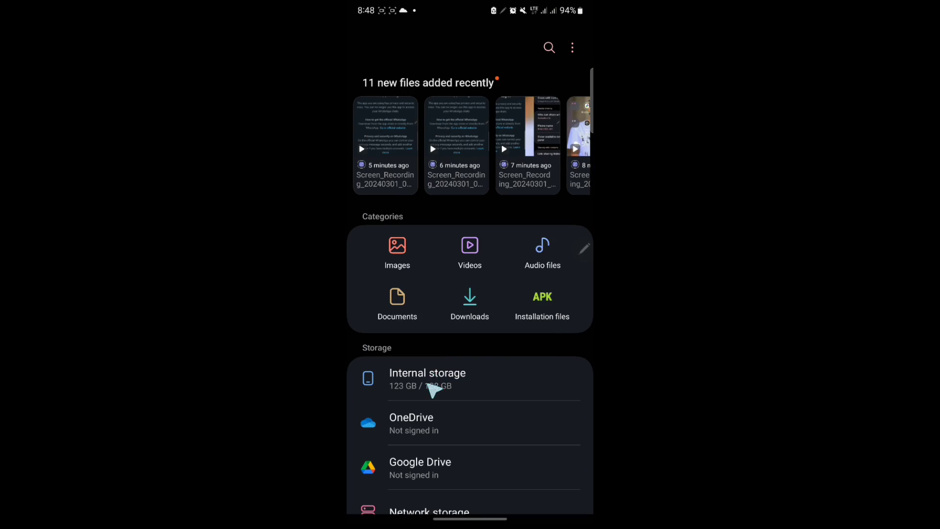
Browse Internal storage > Android > media > com.fmwhatsapp > FMWhatsApp to reach its Backups and Databases folders.
click(427, 378)
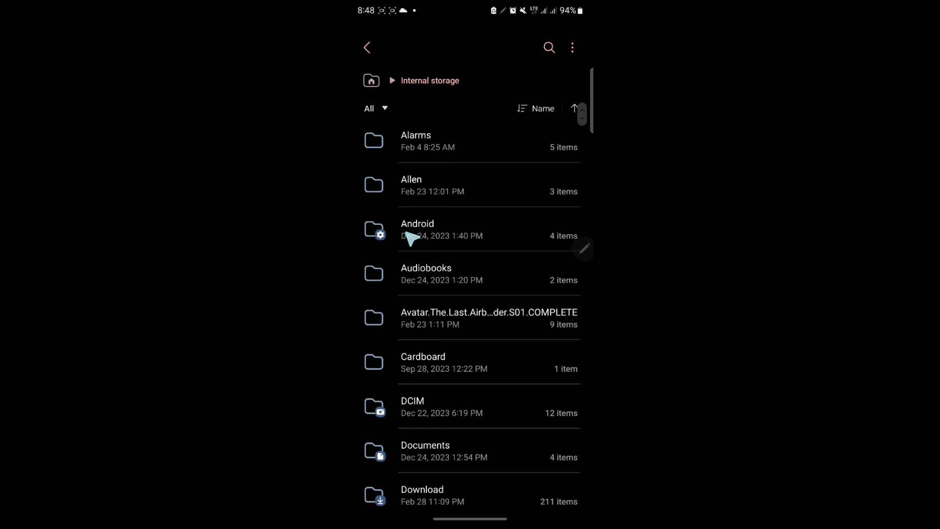
click(417, 229)
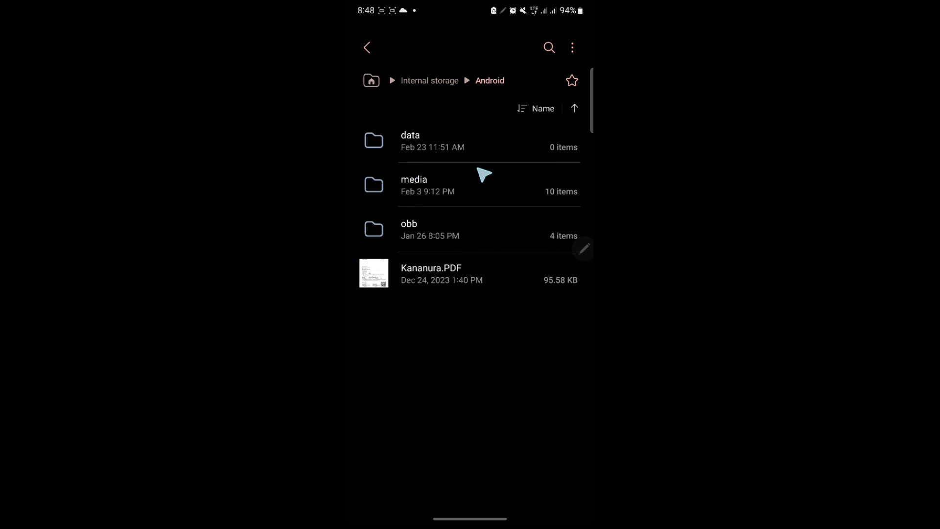
click(413, 179)
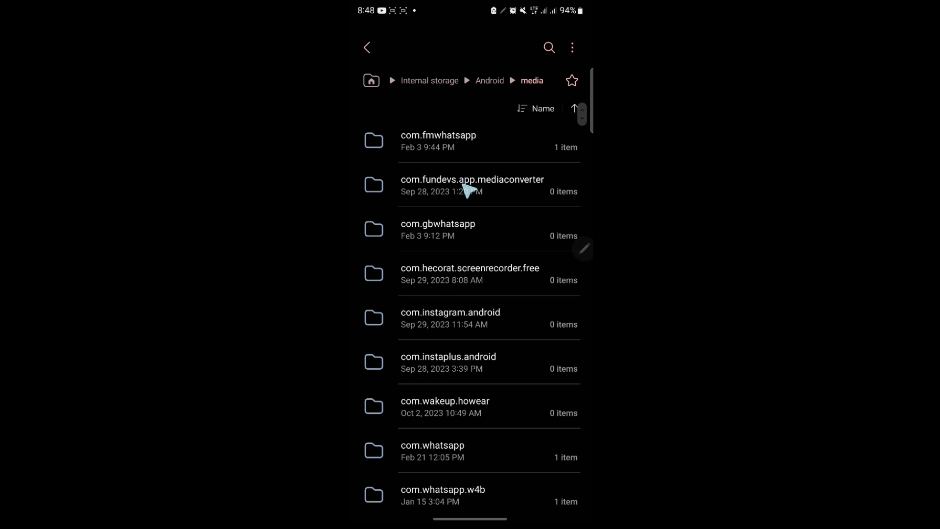
click(439, 141)
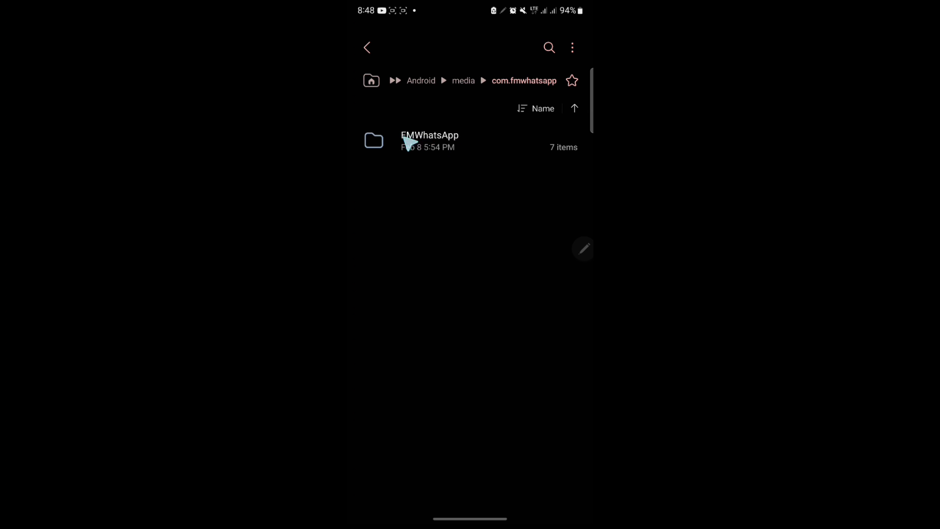
click(429, 140)
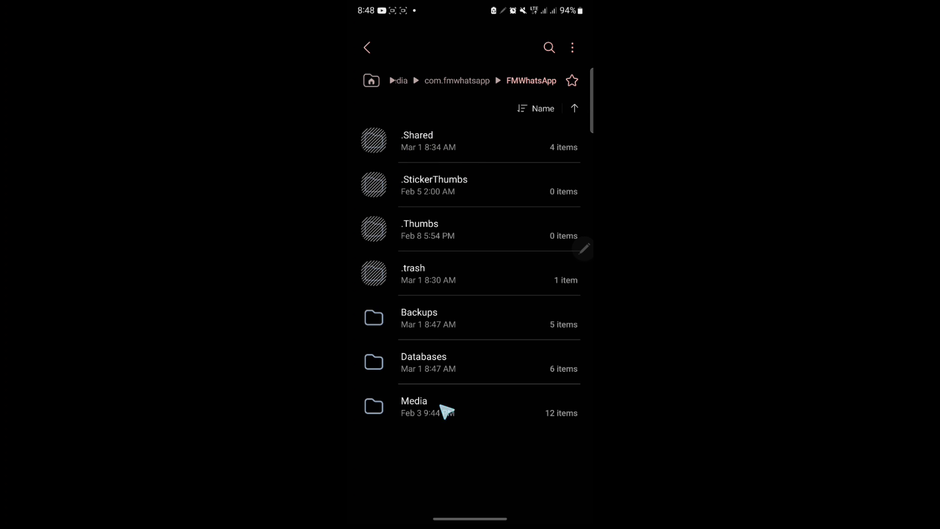
mouse_move(463, 147)
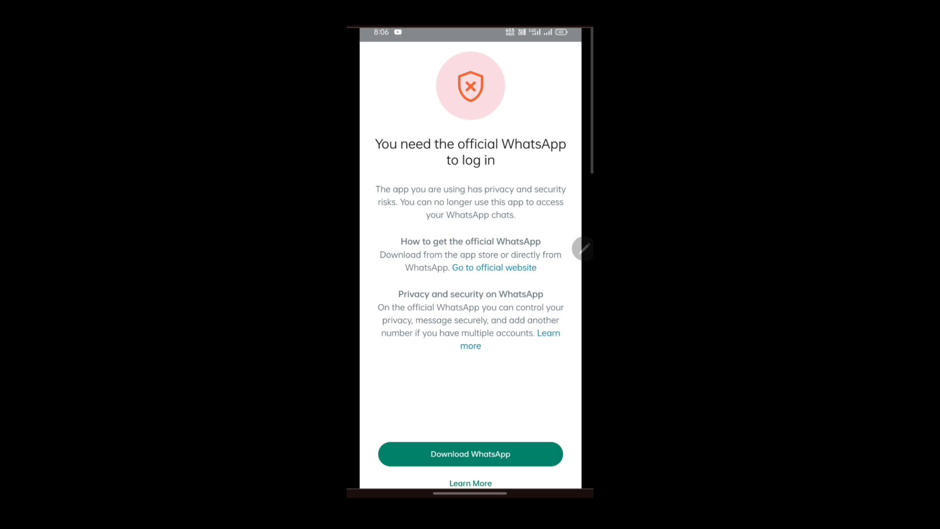
mouse_move(420, 245)
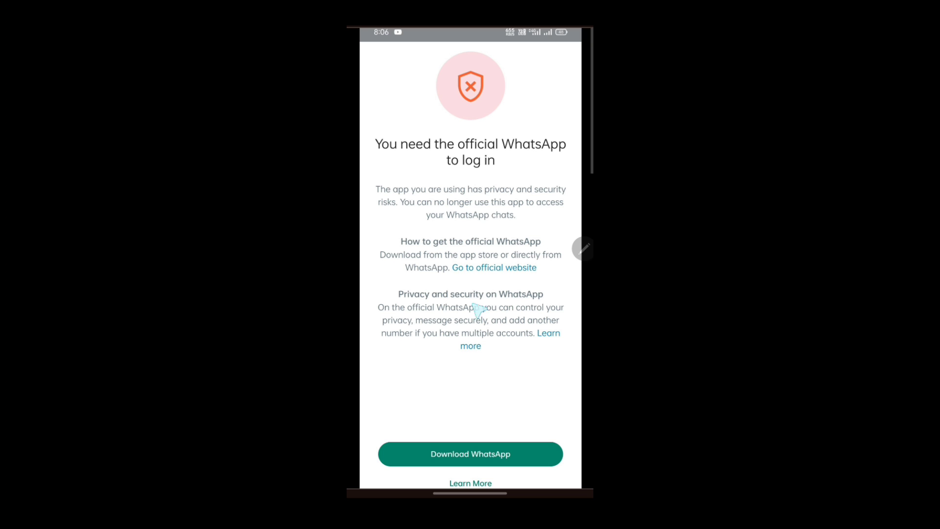
mouse_move(582, 228)
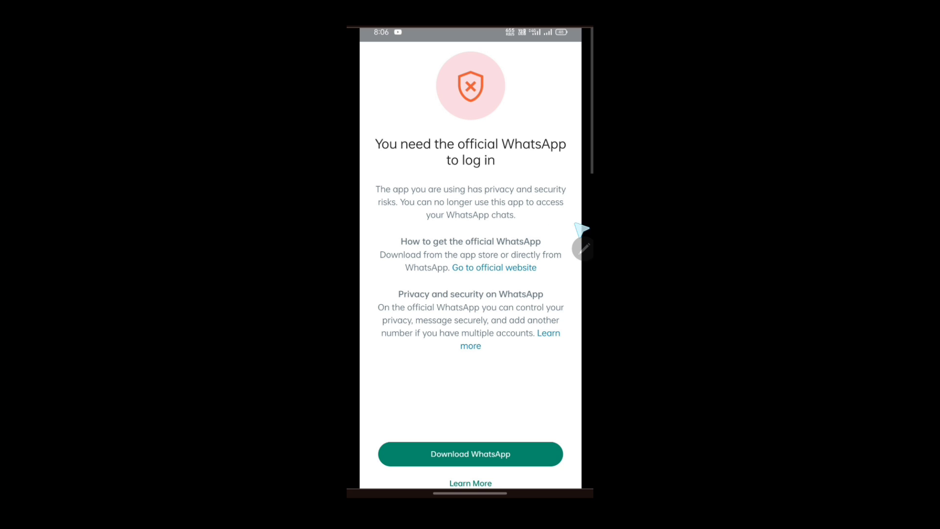